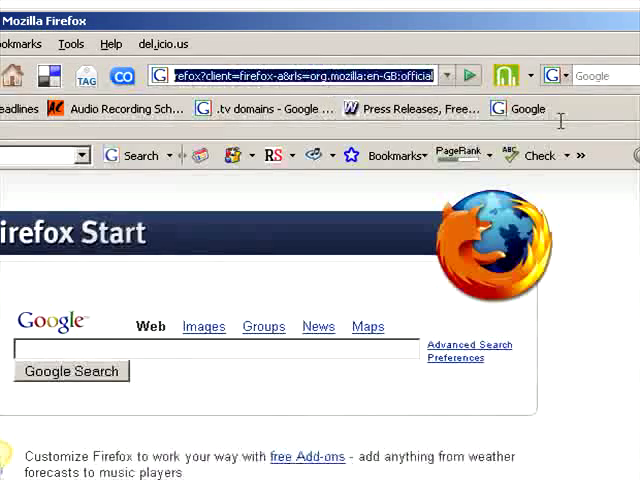
Step: Browse to winamp.com and choose the free basic Winamp 5.35 download
{"action": "type", "text": "http://www.winamp"}
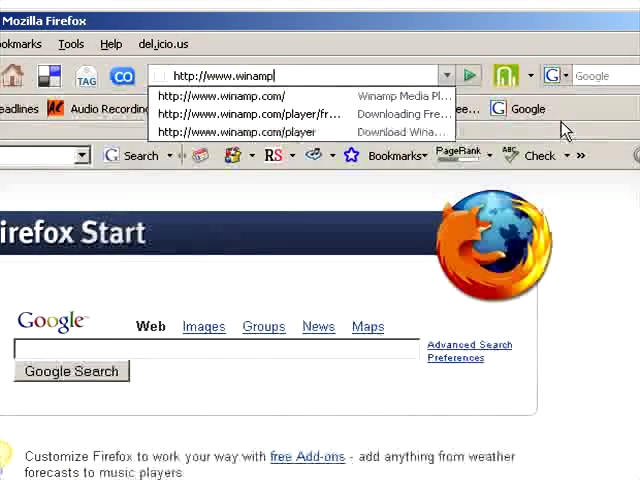
{"action": "left_click", "coordinate": [222, 96]}
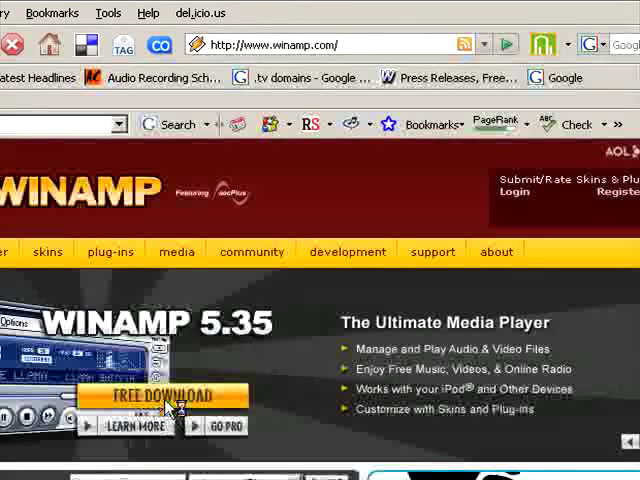
{"action": "left_click", "coordinate": [160, 396]}
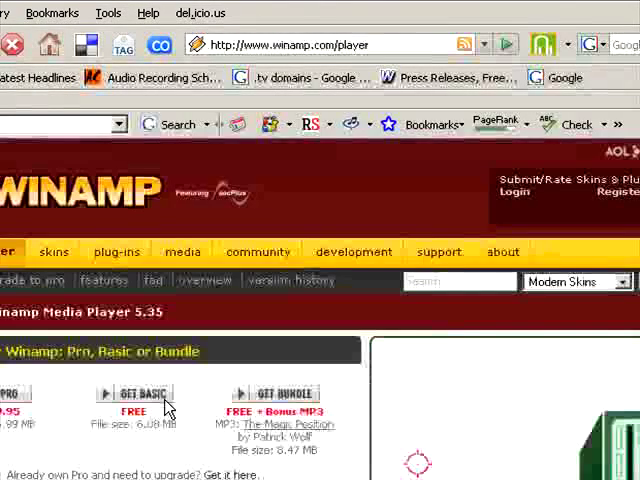
{"action": "scroll", "scroll_direction": "down", "scroll_amount": 3}
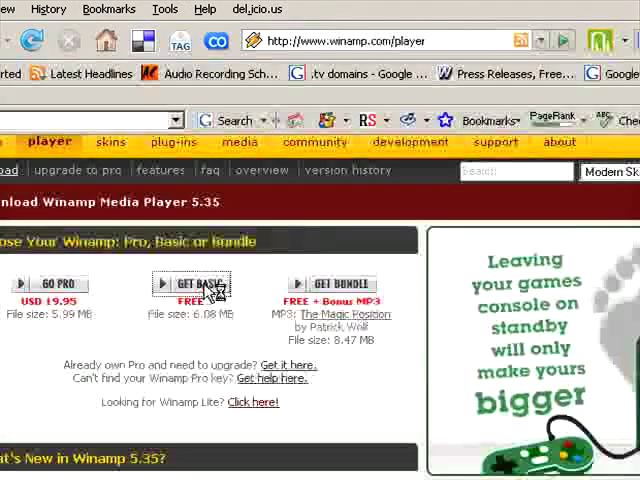
{"action": "left_click", "coordinate": [192, 284]}
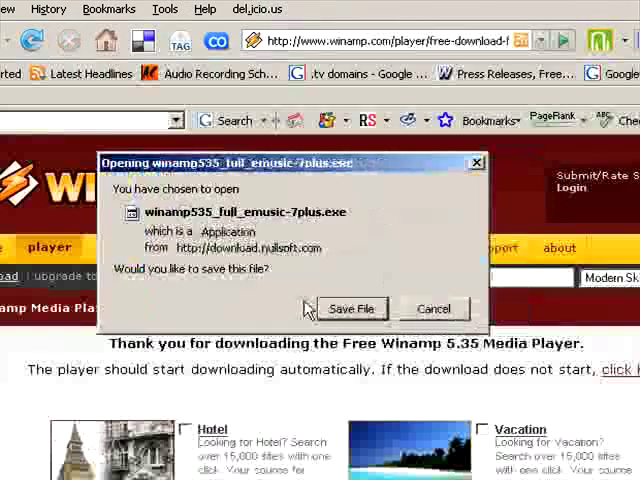
Step: Save the Winamp 5.35 installer and open it from the Downloads window
{"action": "left_click", "coordinate": [352, 308]}
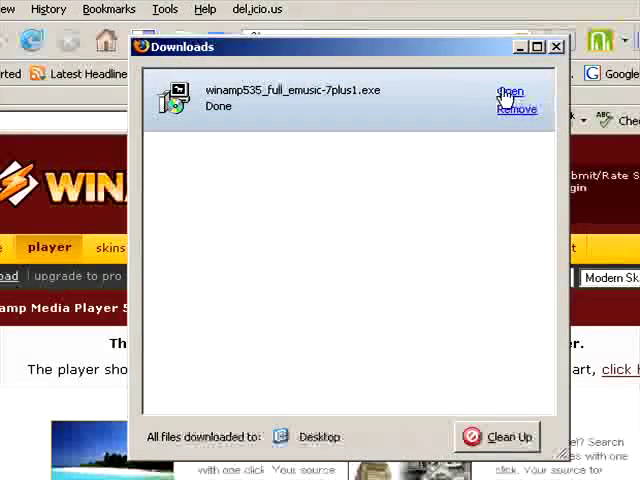
{"action": "left_click", "coordinate": [506, 91]}
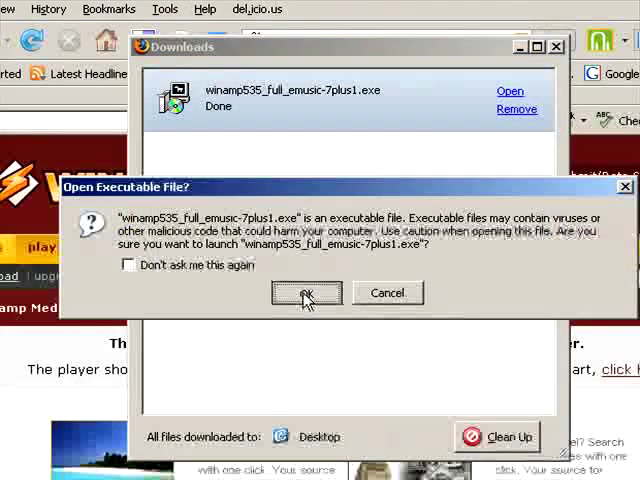
Step: Launch Winamp Setup, agree to the license, and keep all components checked
{"action": "left_click", "coordinate": [306, 293]}
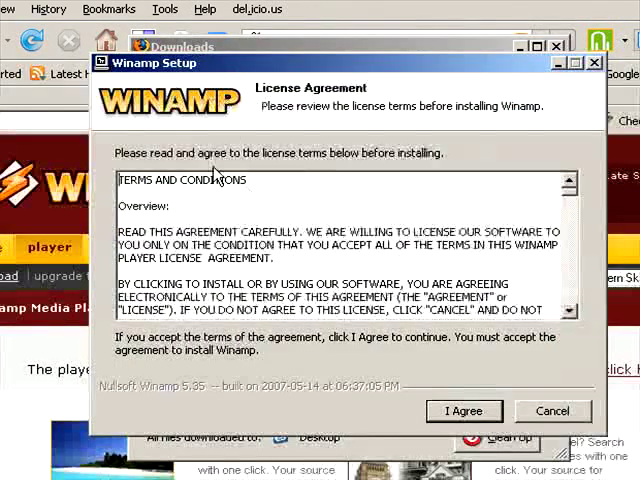
{"action": "mouse_move", "coordinate": [570, 205]}
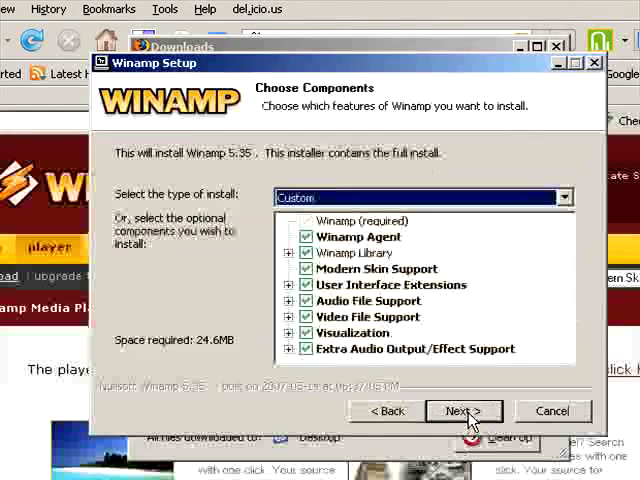
{"action": "left_click", "coordinate": [565, 197]}
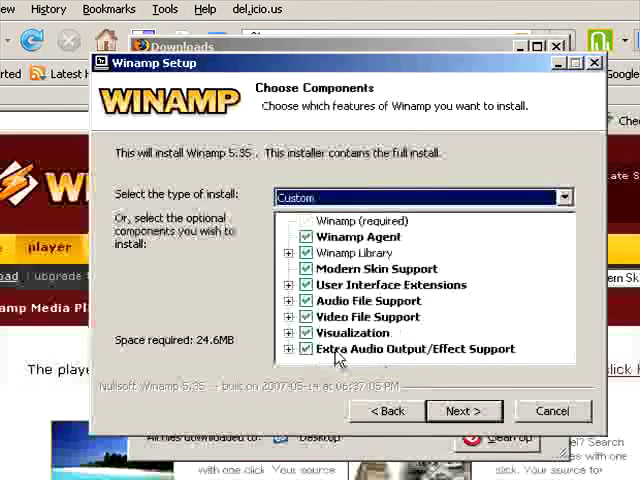
{"action": "mouse_move", "coordinate": [530, 202]}
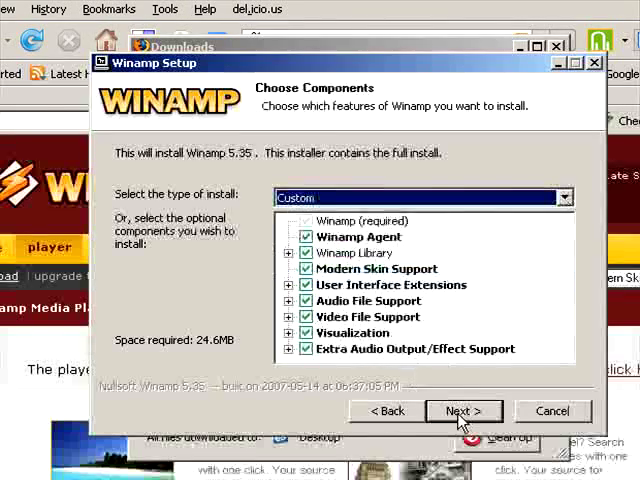
{"action": "left_click", "coordinate": [464, 411]}
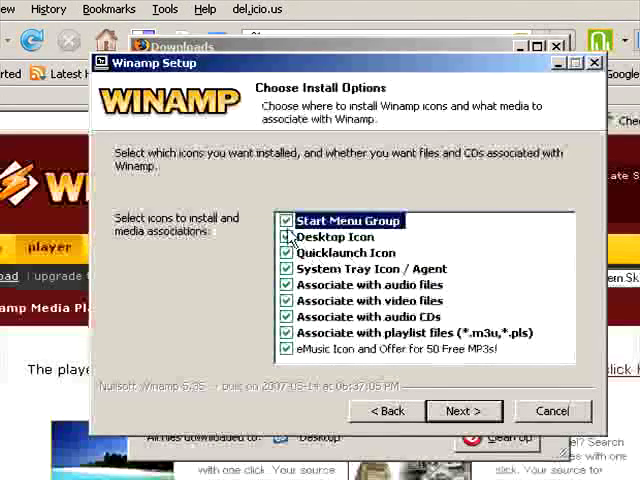
Step: Uncheck the desktop icon, file associations and eMusic offer, leaving only the Start Menu group
{"action": "left_click", "coordinate": [285, 237]}
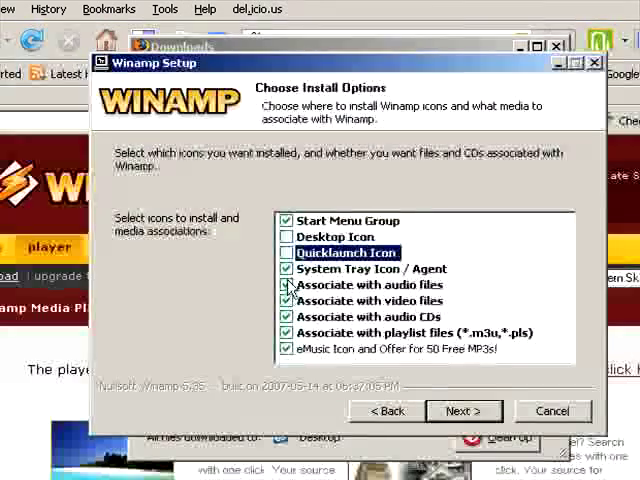
{"action": "left_click", "coordinate": [285, 284]}
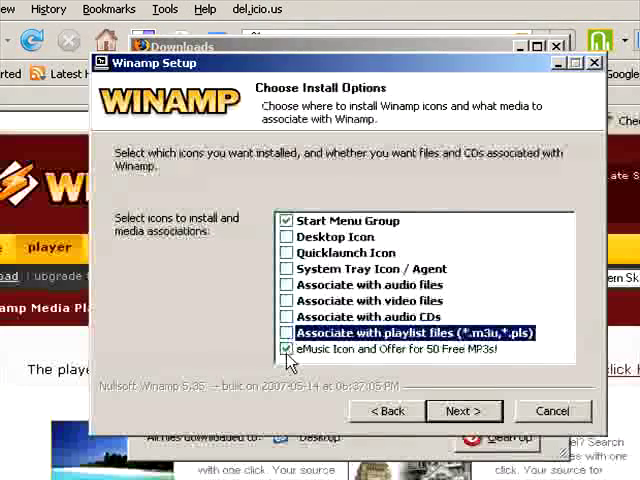
{"action": "left_click", "coordinate": [287, 349]}
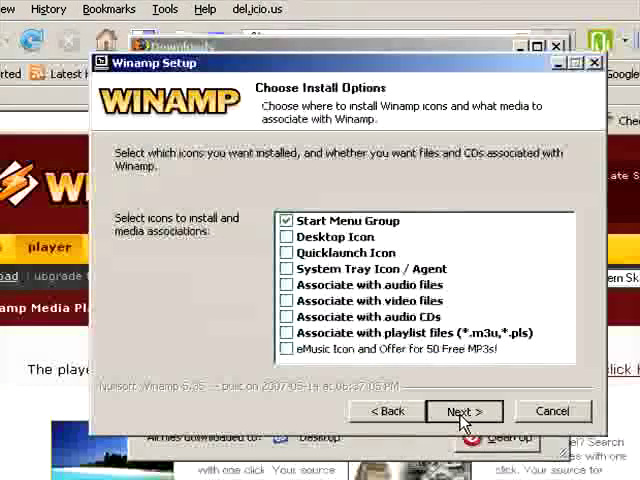
{"action": "left_click", "coordinate": [463, 411]}
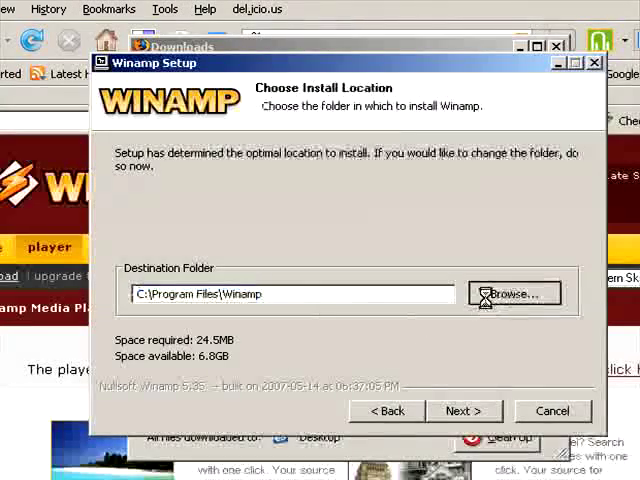
Step: Browse for a folder, cancel, and continue with C:\Program Files\Winamp
{"action": "left_click", "coordinate": [515, 293]}
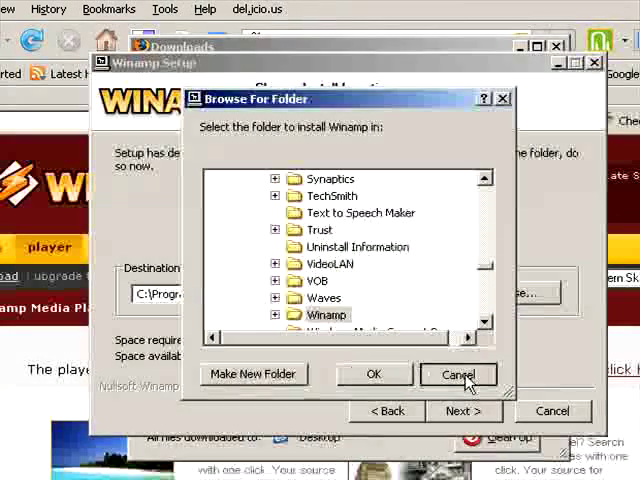
{"action": "left_click", "coordinate": [457, 374]}
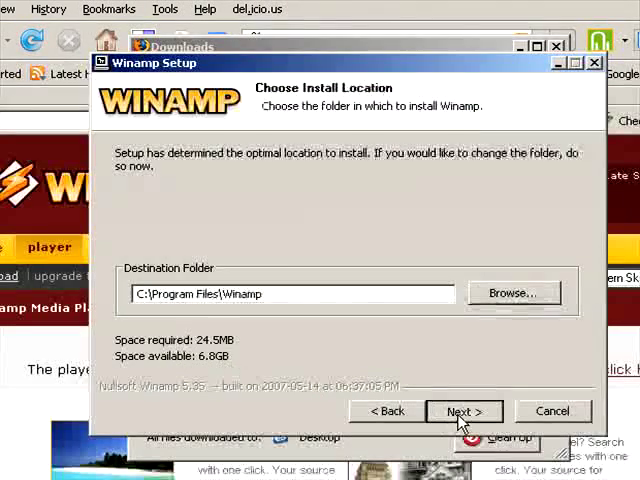
{"action": "left_click", "coordinate": [462, 411]}
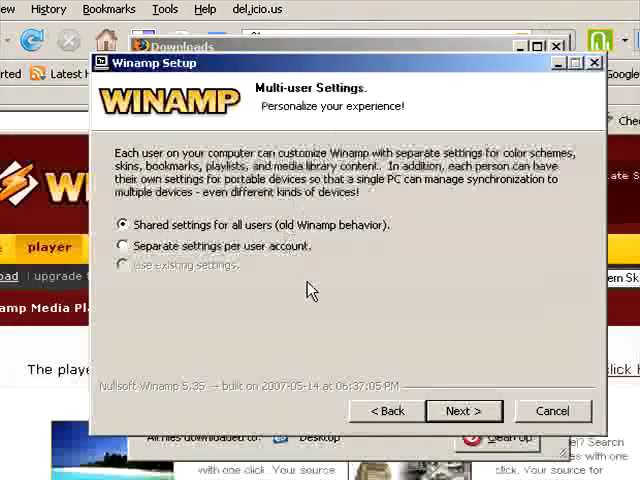
Step: Keep shared multi-user settings, choose Always connected (LAN, DSL, Cable), and start installing
{"action": "left_click", "coordinate": [460, 411]}
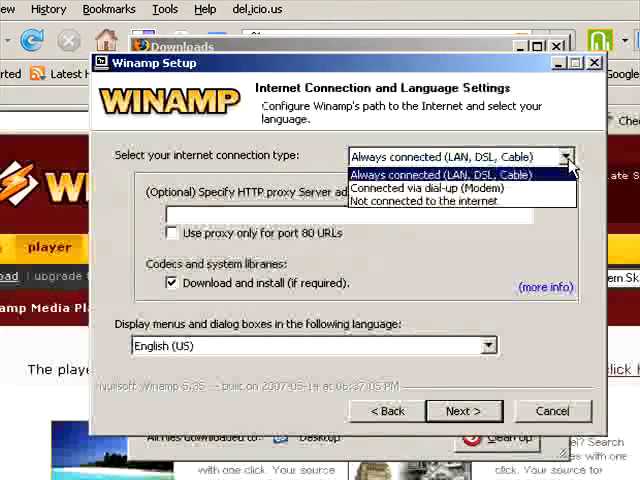
{"action": "mouse_move", "coordinate": [445, 200]}
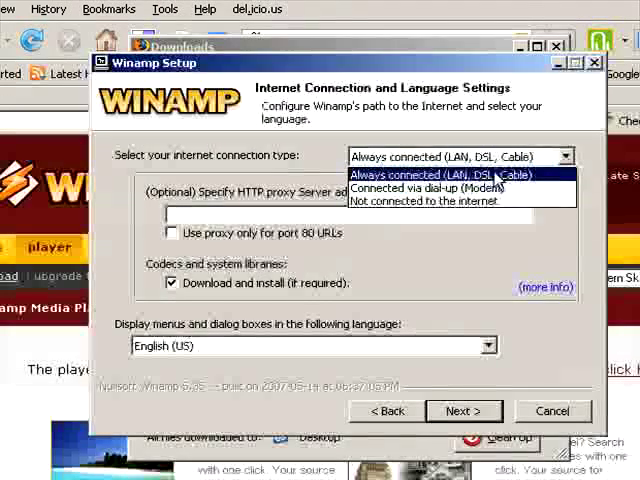
{"action": "left_click", "coordinate": [453, 175]}
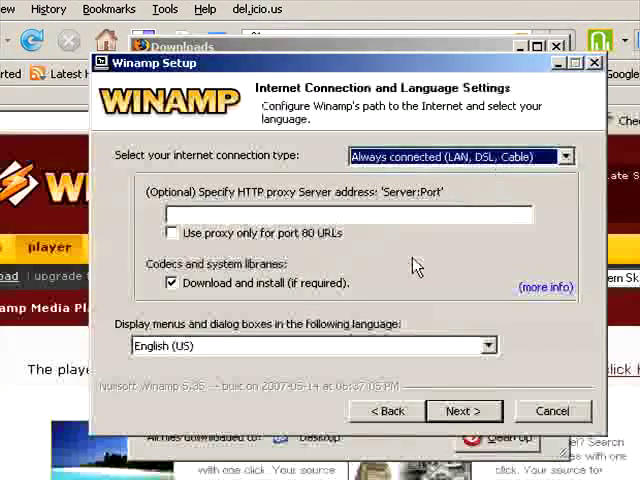
{"action": "left_click", "coordinate": [460, 411]}
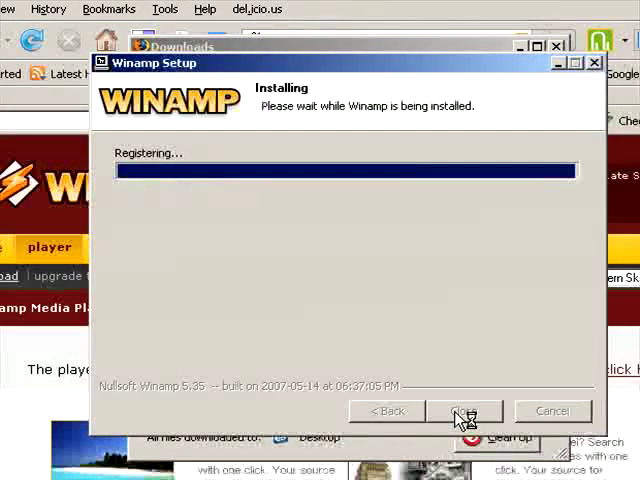
{"action": "mouse_move", "coordinate": [208, 302]}
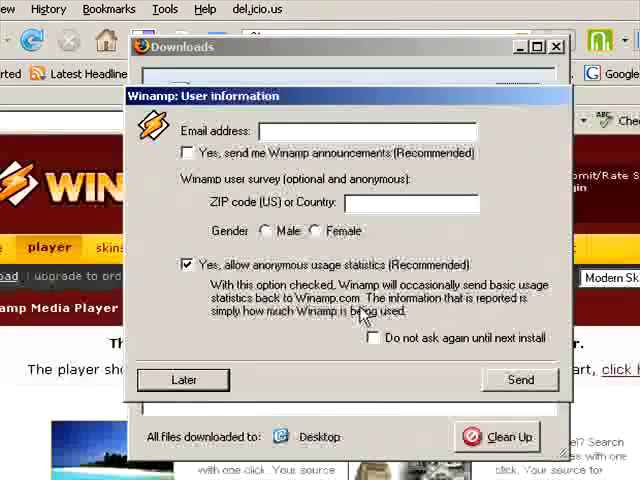
Step: Choose Later in the Winamp User information dialog
{"action": "left_click", "coordinate": [187, 265]}
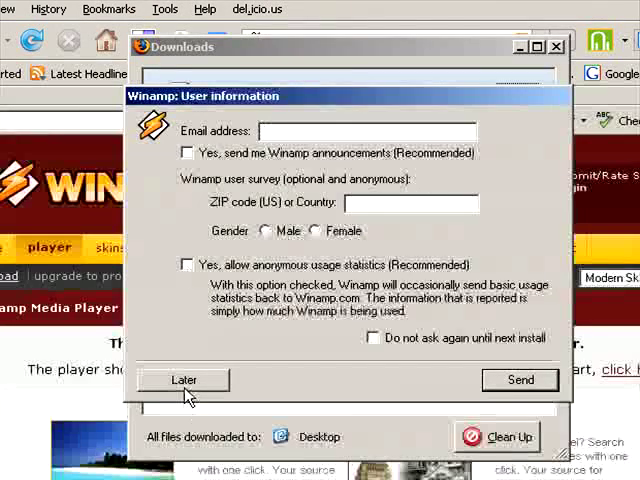
{"action": "left_click", "coordinate": [182, 379]}
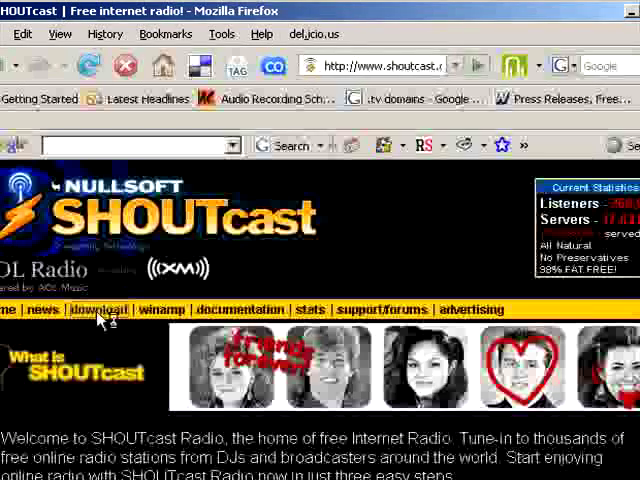
Step: Go to SHOUTcast downloads and open the Broadcast Tools for Windows page
{"action": "left_click", "coordinate": [99, 309]}
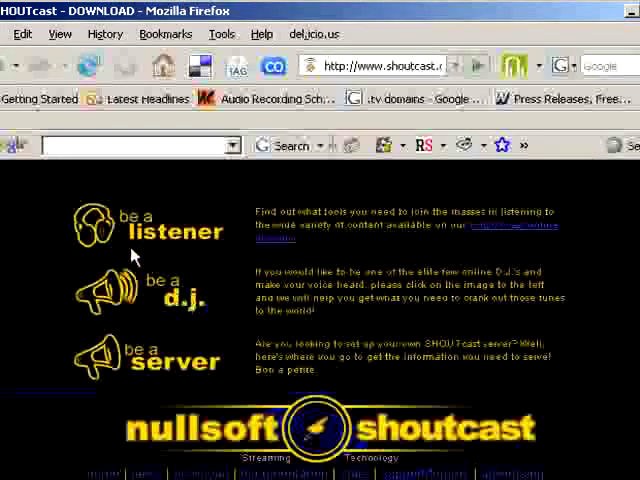
{"action": "mouse_move", "coordinate": [178, 370]}
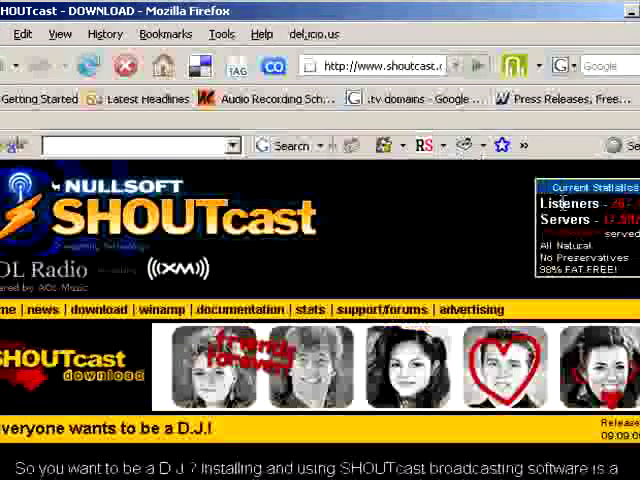
{"action": "scroll", "scroll_direction": "down", "scroll_amount": 3}
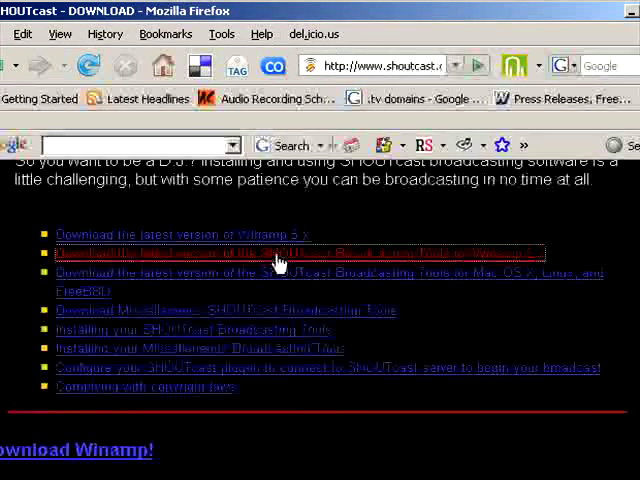
{"action": "left_click", "coordinate": [280, 253]}
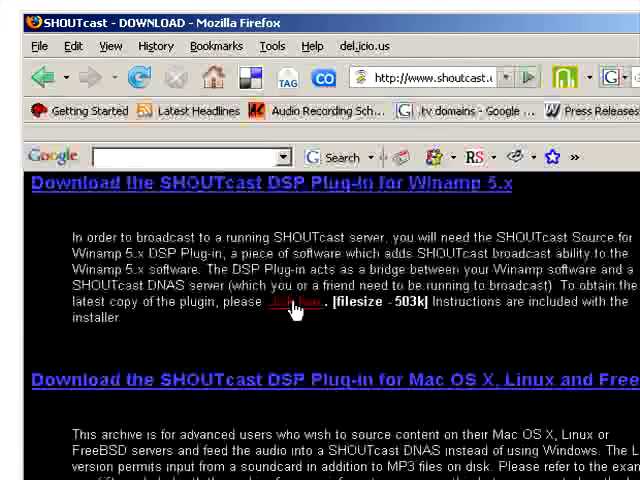
Step: Save the SHOUTcast DSP plug-in installer, open it, and confirm the executable warning
{"action": "left_click", "coordinate": [295, 302]}
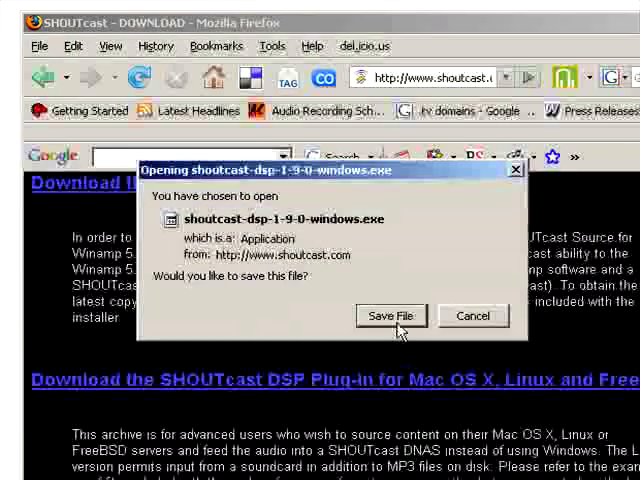
{"action": "left_click", "coordinate": [391, 316]}
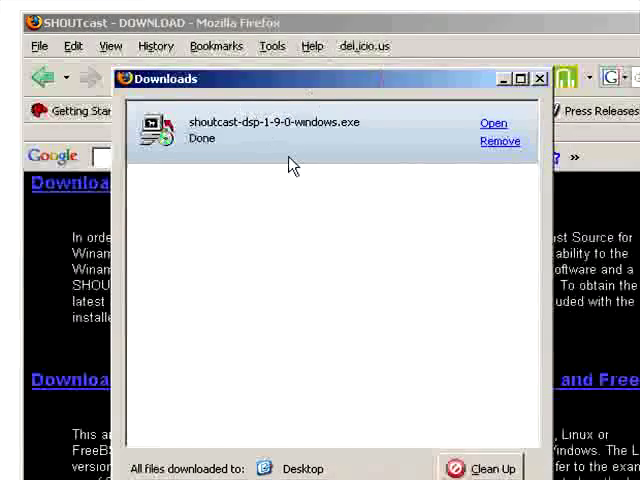
{"action": "left_click", "coordinate": [492, 122]}
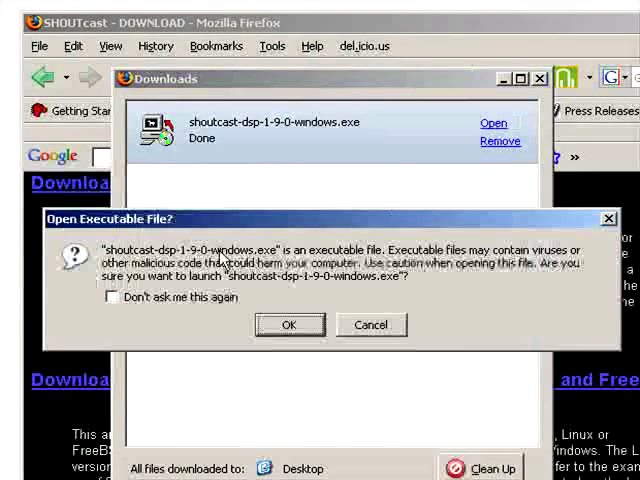
{"action": "left_click", "coordinate": [289, 325]}
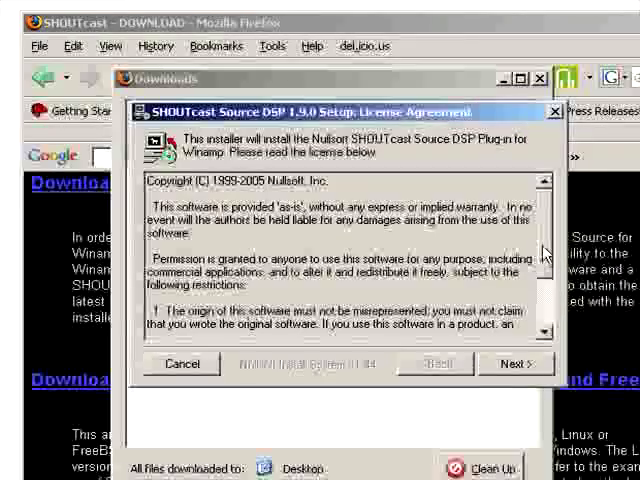
Step: Accept the license, keep default components, install into C:\Program Files\Winamp, and decline the readme
{"action": "left_click", "coordinate": [511, 363]}
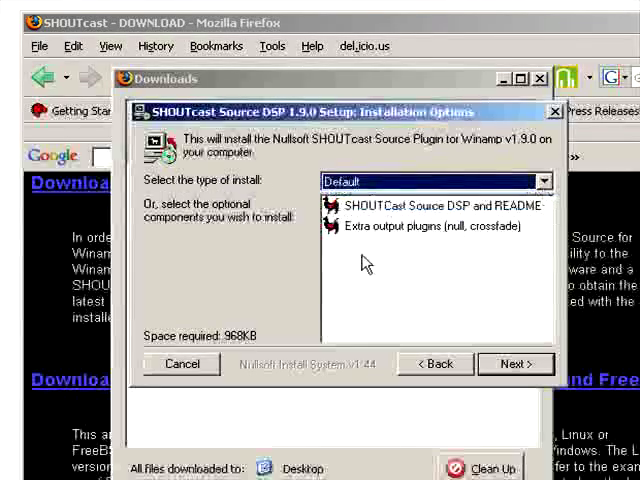
{"action": "left_click", "coordinate": [511, 363]}
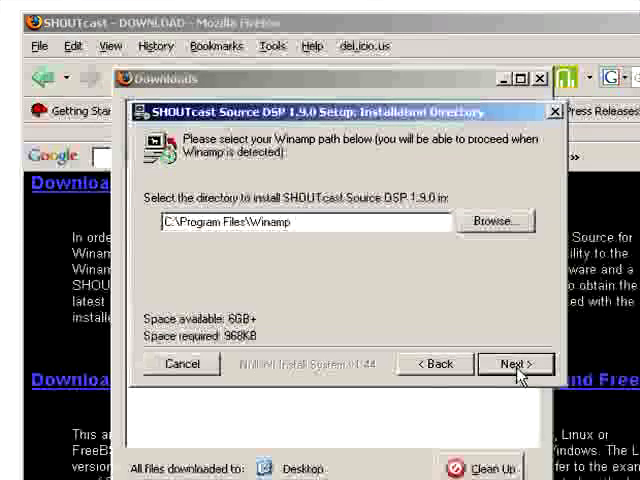
{"action": "mouse_move", "coordinate": [268, 240]}
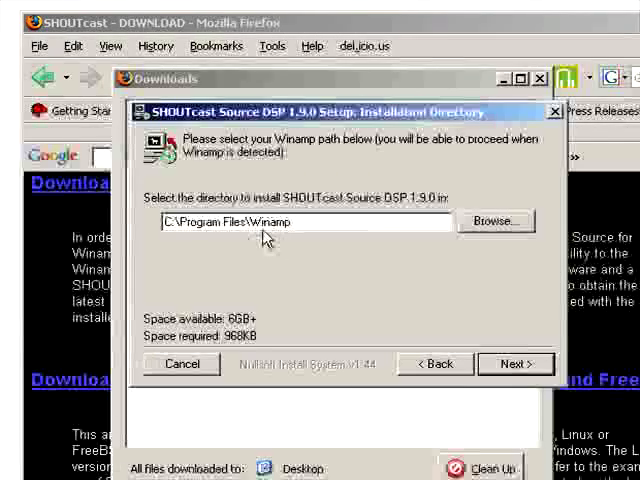
{"action": "left_click", "coordinate": [511, 364]}
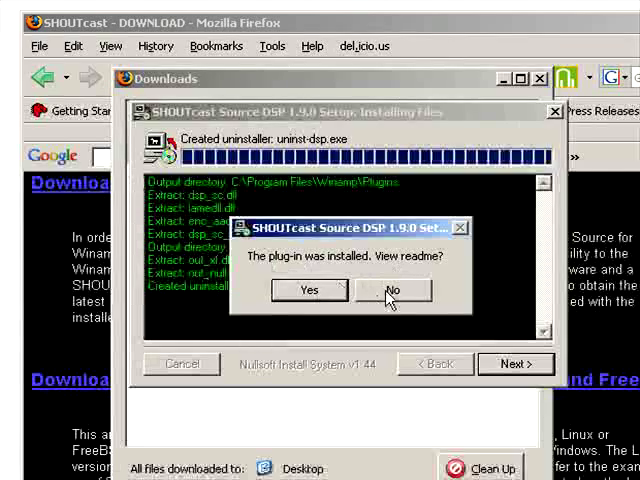
{"action": "left_click", "coordinate": [395, 290]}
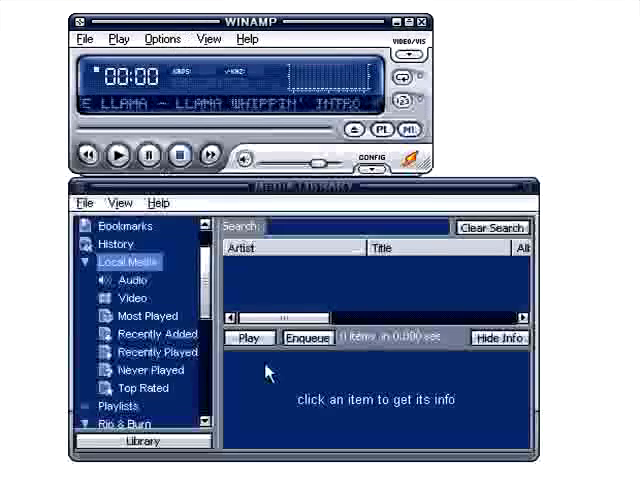
Step: Start playing the loaded track and open Winamp's General Preferences
{"action": "left_click", "coordinate": [119, 155]}
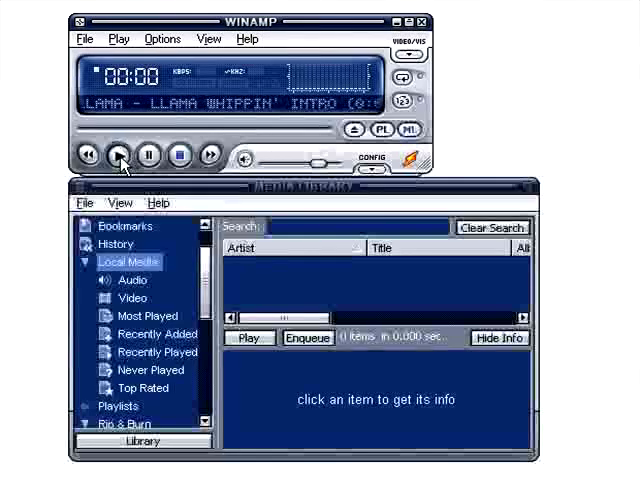
{"action": "left_click", "coordinate": [118, 154]}
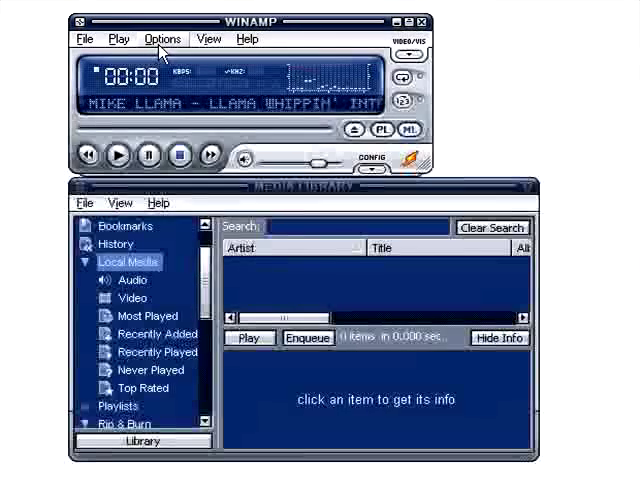
{"action": "left_click", "coordinate": [163, 38]}
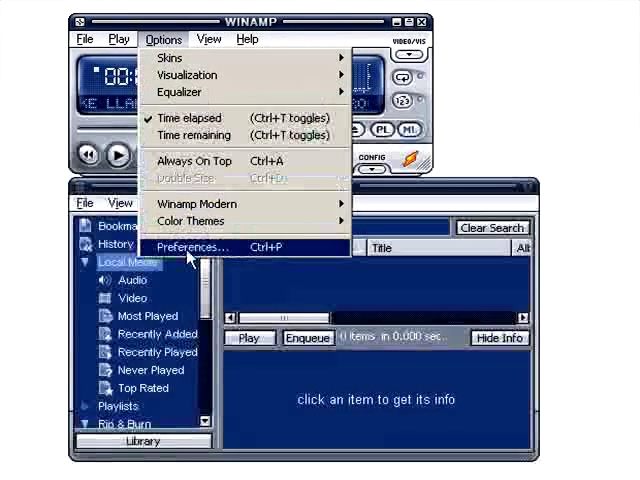
{"action": "left_click", "coordinate": [192, 247]}
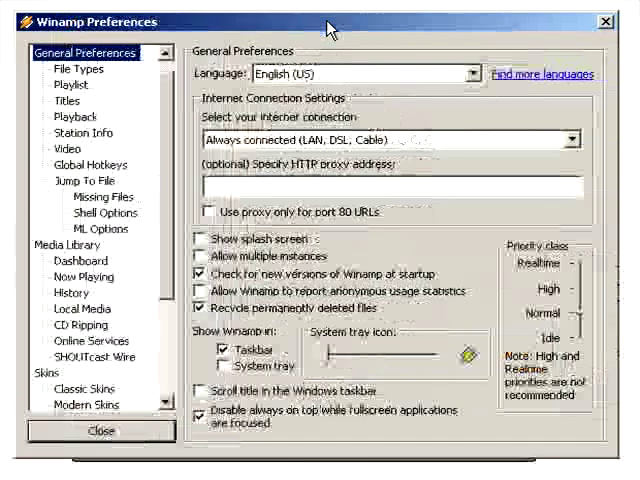
Step: Activate Nullsoft SHOUTcast Source DSP under DSP/Effect and open its configuration window
{"action": "scroll", "scroll_direction": "down", "scroll_amount": 3}
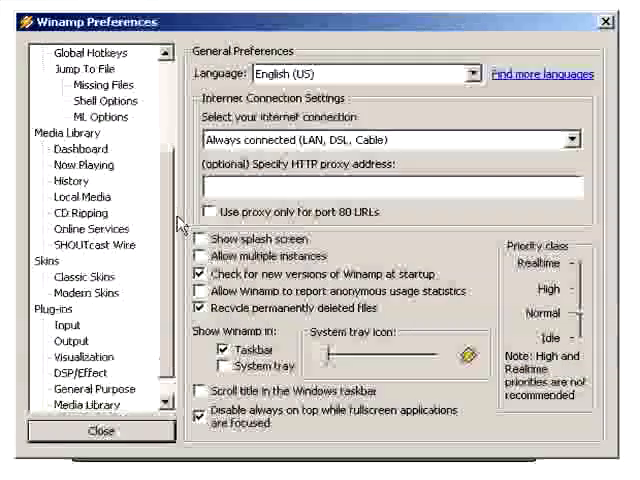
{"action": "scroll", "scroll_direction": "down", "scroll_amount": 3}
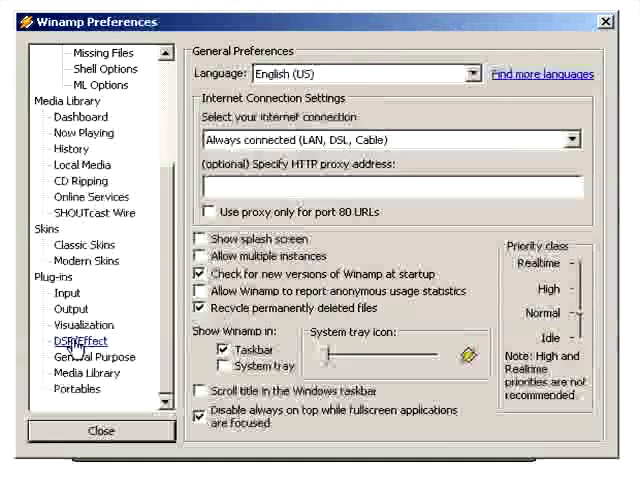
{"action": "mouse_move", "coordinate": [103, 355]}
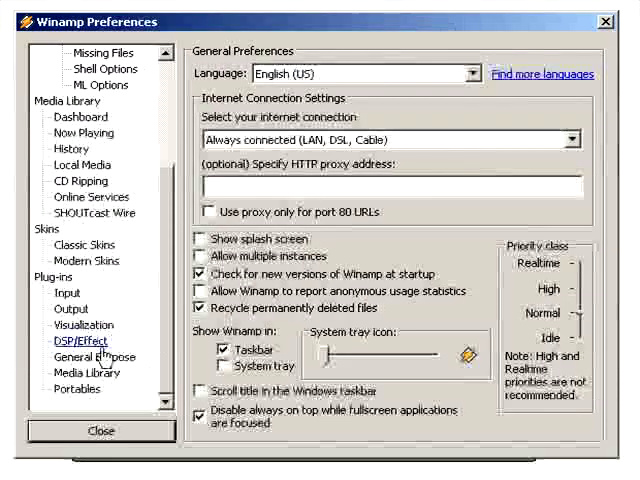
{"action": "left_click", "coordinate": [66, 341]}
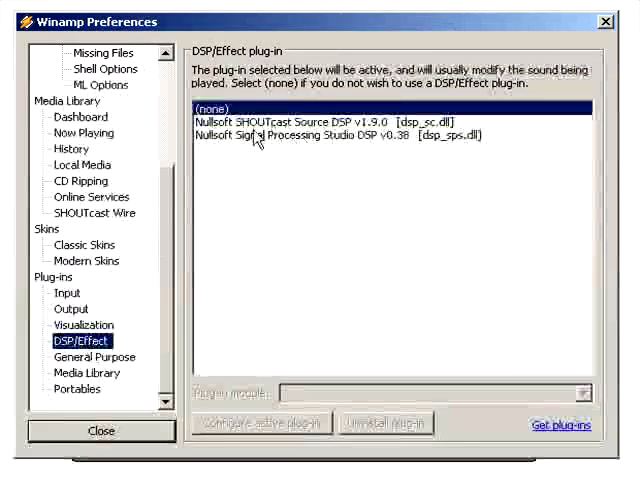
{"action": "left_click", "coordinate": [330, 122]}
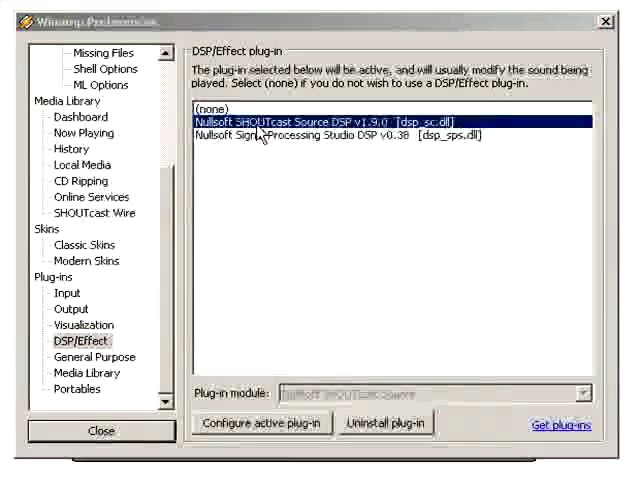
{"action": "left_click", "coordinate": [262, 422]}
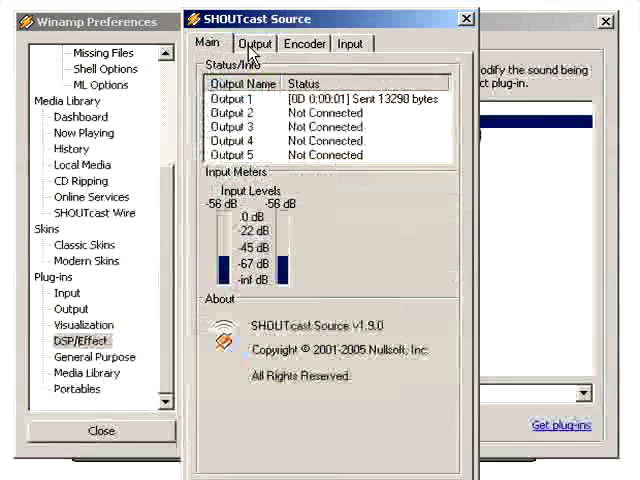
Step: View Output 1's connection to 64.182.51.162 on port 8018
{"action": "left_click", "coordinate": [352, 43]}
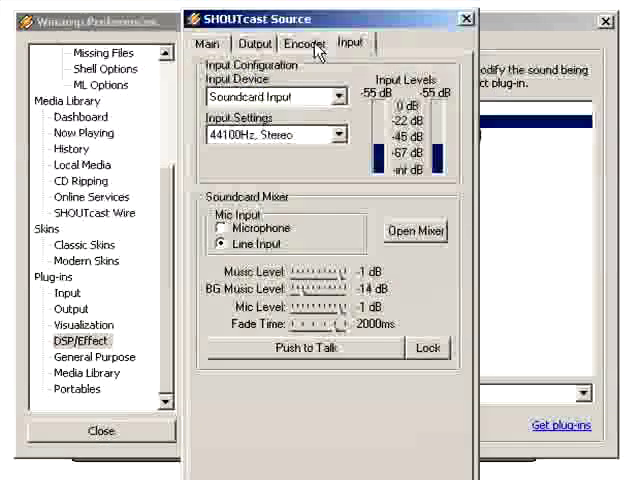
{"action": "left_click", "coordinate": [255, 43]}
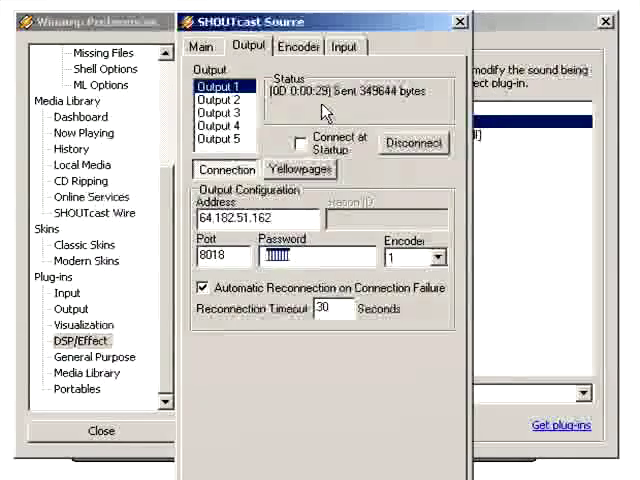
{"action": "mouse_move", "coordinate": [280, 295]}
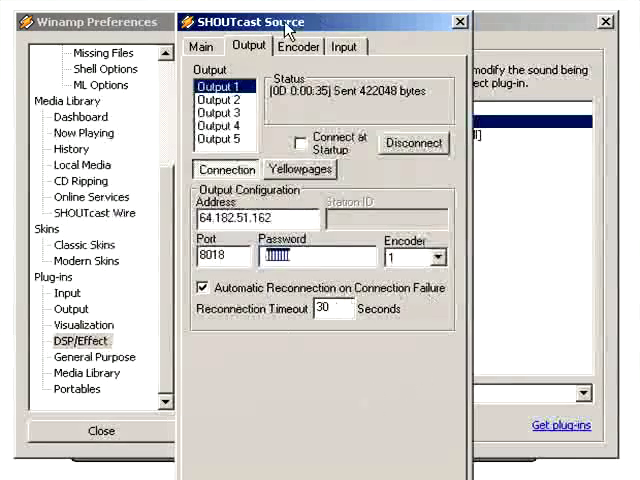
Step: Keep encoder 1 as MP3 at 96kbps, 44.100kHz, Stereo and view all outputs' status
{"action": "left_click", "coordinate": [297, 46]}
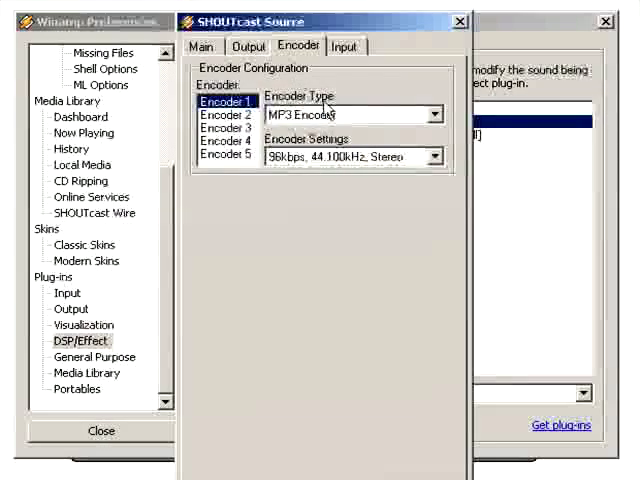
{"action": "left_click", "coordinate": [434, 114]}
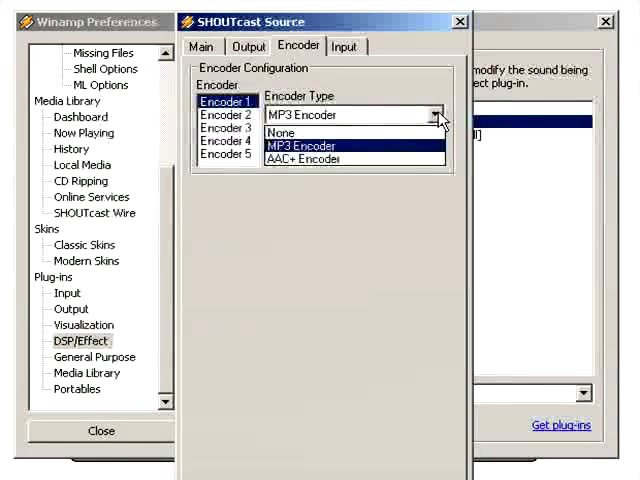
{"action": "left_click", "coordinate": [300, 146]}
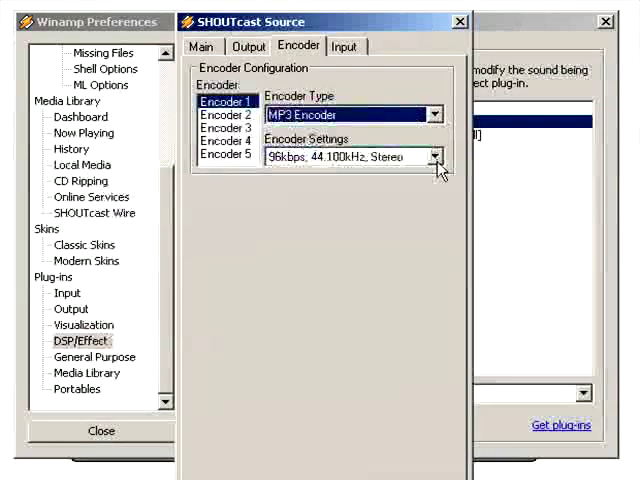
{"action": "left_click", "coordinate": [435, 157]}
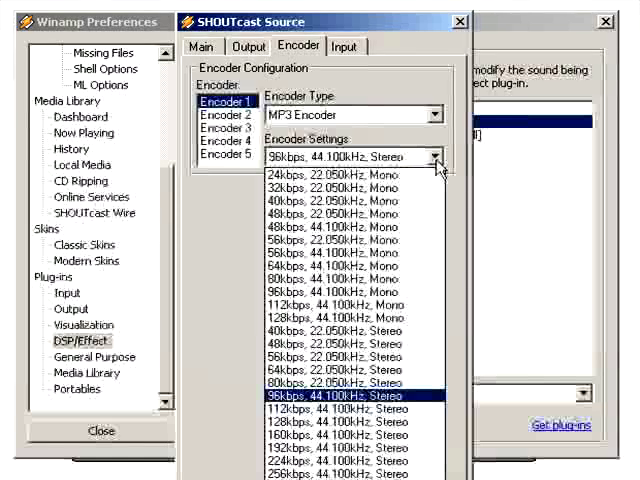
{"action": "left_click", "coordinate": [248, 46]}
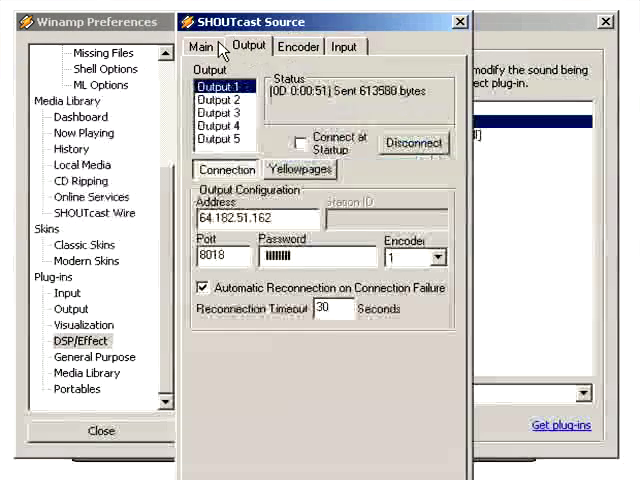
{"action": "left_click", "coordinate": [201, 46]}
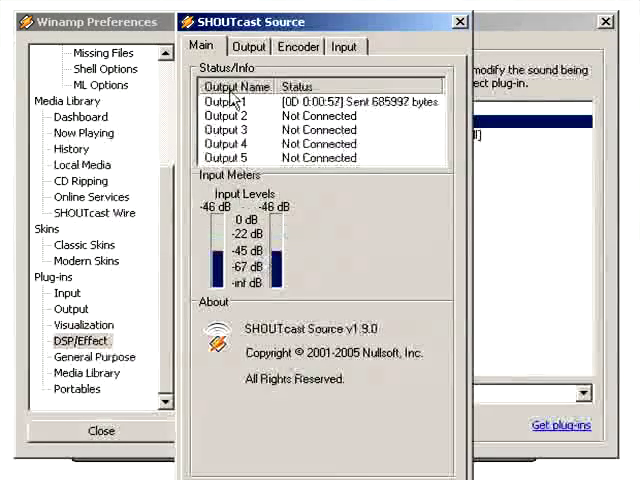
Step: Switch the SHOUTcast input device from Soundcard Input to Winamp (Recommended)
{"action": "left_click", "coordinate": [297, 46]}
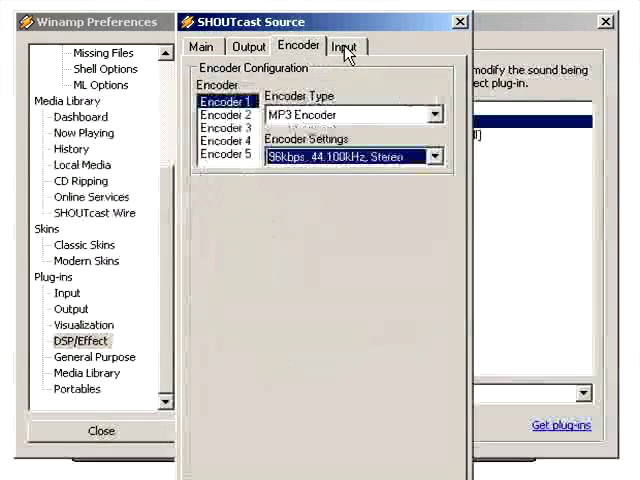
{"action": "left_click", "coordinate": [346, 46]}
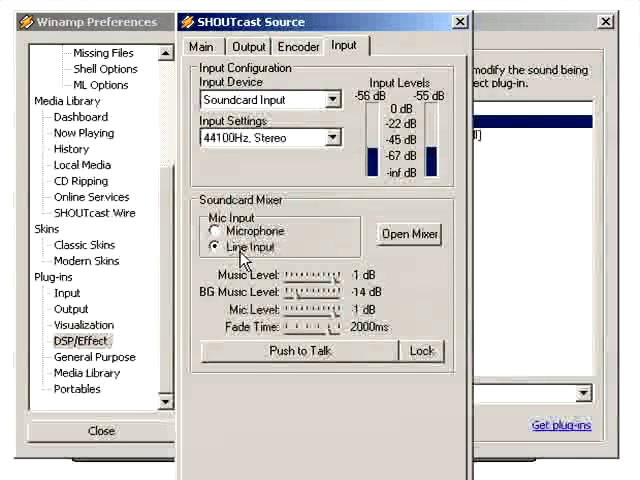
{"action": "mouse_move", "coordinate": [307, 108]}
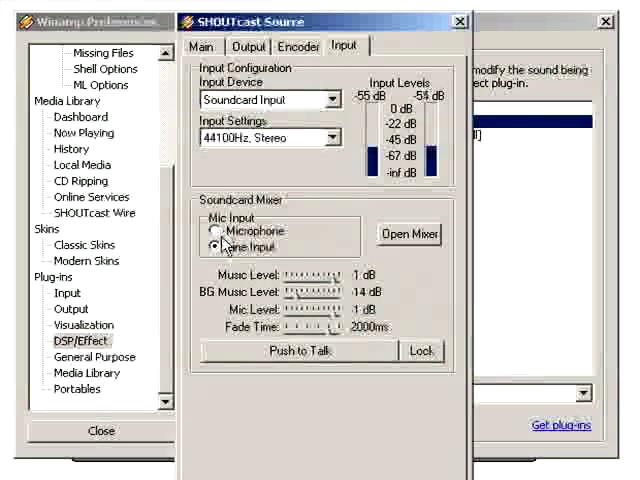
{"action": "left_click", "coordinate": [216, 231]}
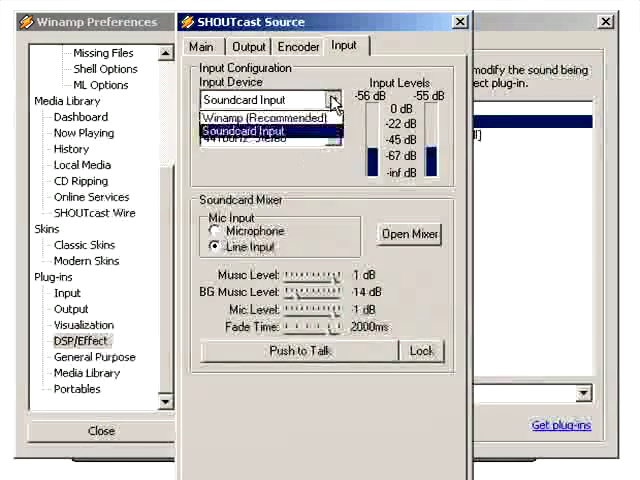
{"action": "left_click", "coordinate": [262, 117]}
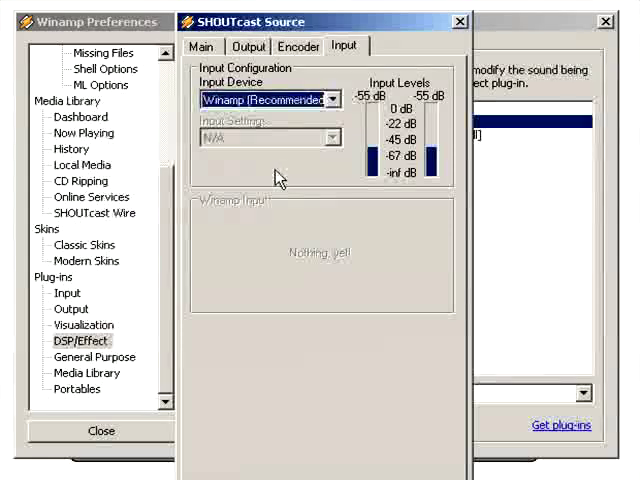
{"action": "mouse_move", "coordinate": [258, 181]}
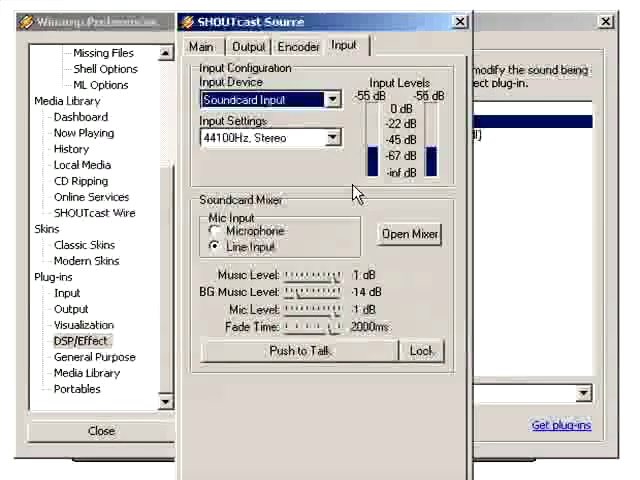
Step: Confirm Output 1 still sends to 64.182.51.162:8018, then close SHOUTcast Source
{"action": "left_click", "coordinate": [248, 45]}
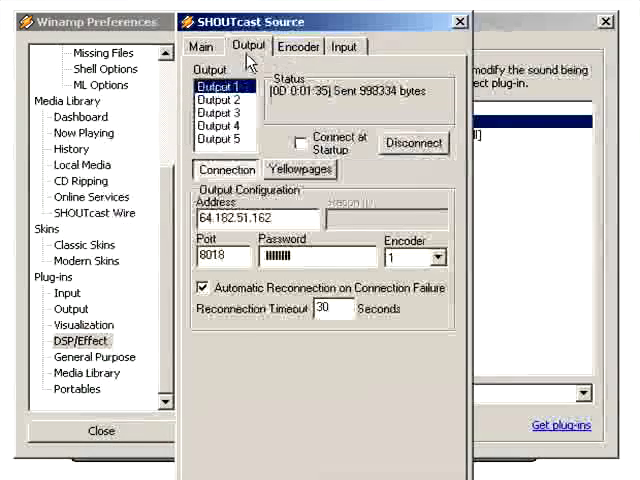
{"action": "left_click", "coordinate": [201, 46]}
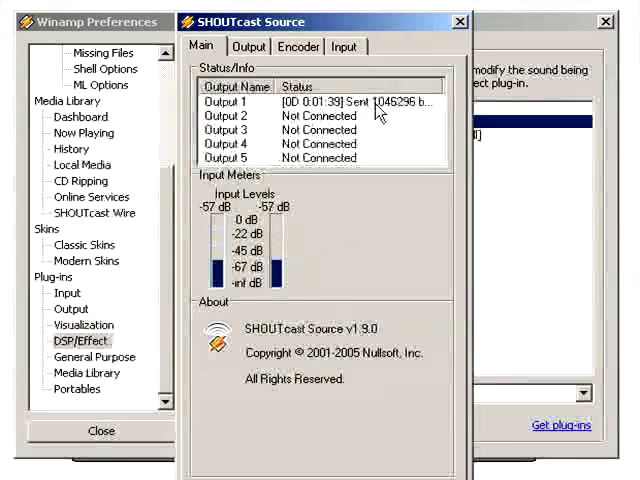
{"action": "left_click", "coordinate": [248, 46]}
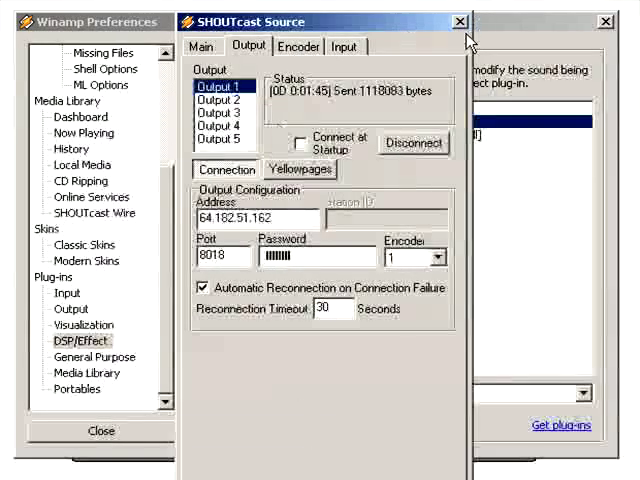
{"action": "left_click", "coordinate": [455, 17]}
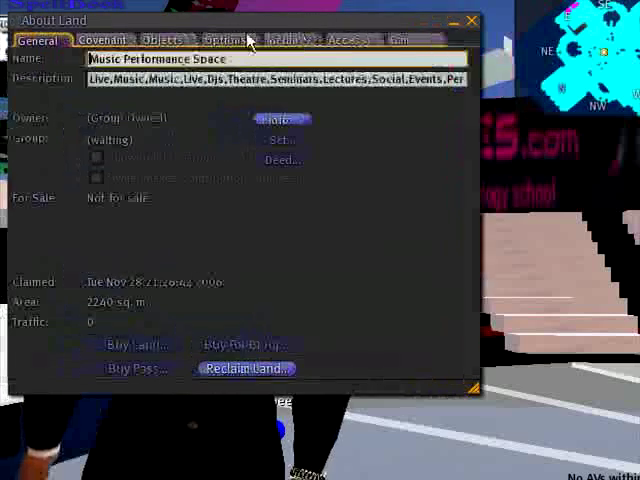
{"action": "mouse_move", "coordinate": [230, 40]}
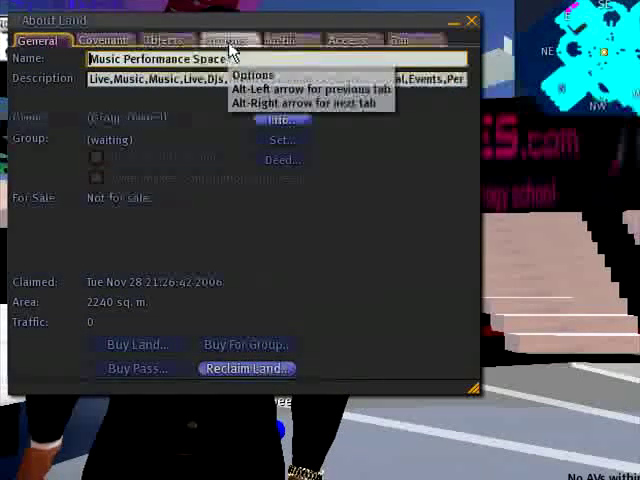
{"action": "left_click", "coordinate": [290, 39]}
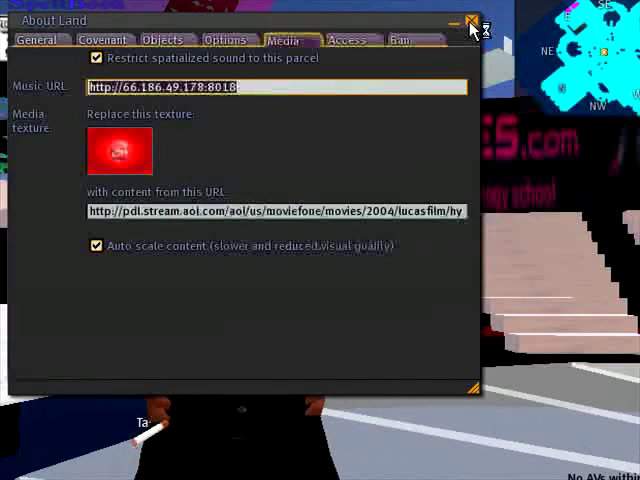
{"action": "mouse_move", "coordinate": [471, 22]}
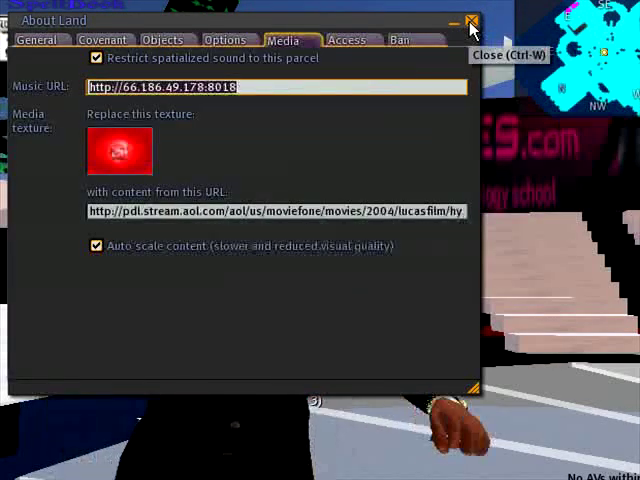
{"action": "left_click", "coordinate": [470, 21]}
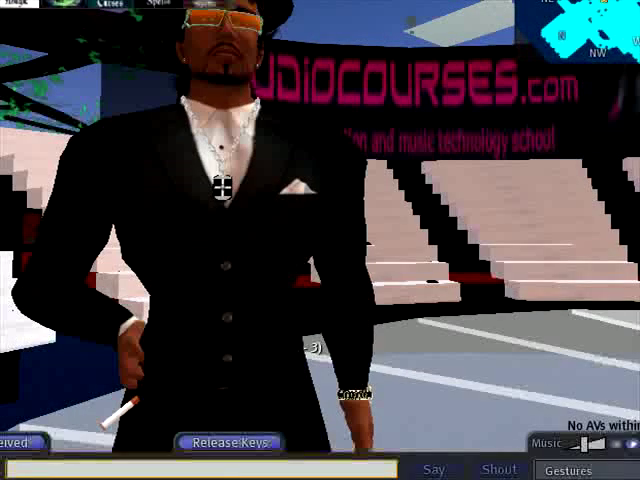